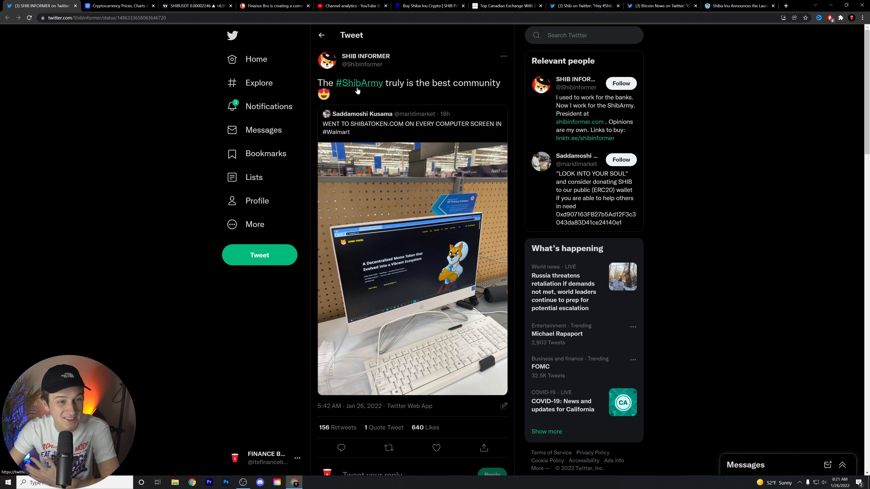
{"action": "mouse_move", "coordinate": [359, 82]}
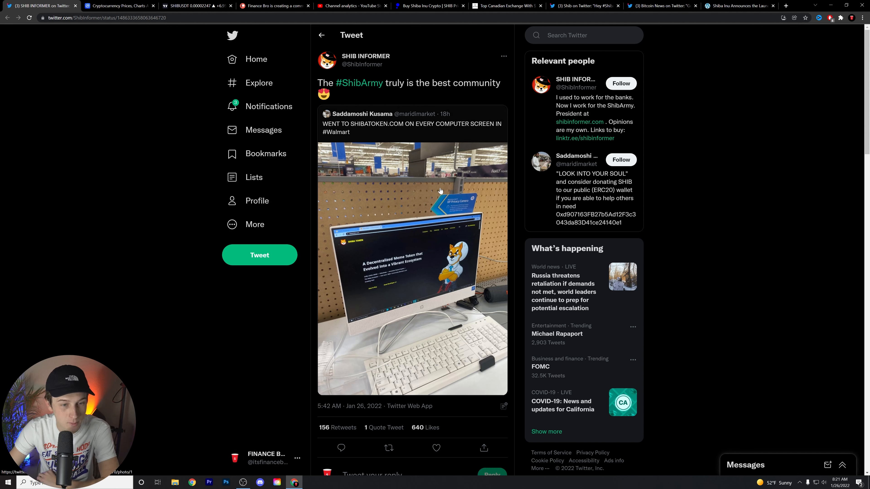
{"action": "mouse_move", "coordinate": [351, 133]}
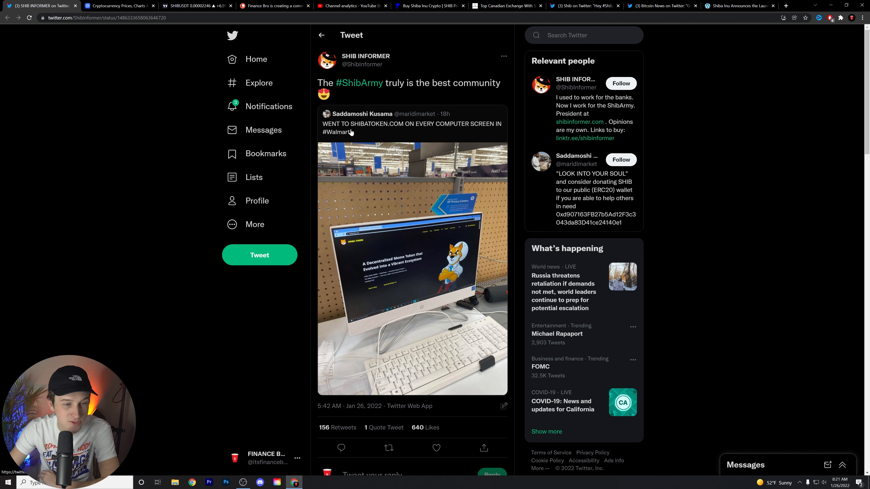
{"action": "mouse_move", "coordinate": [388, 125]}
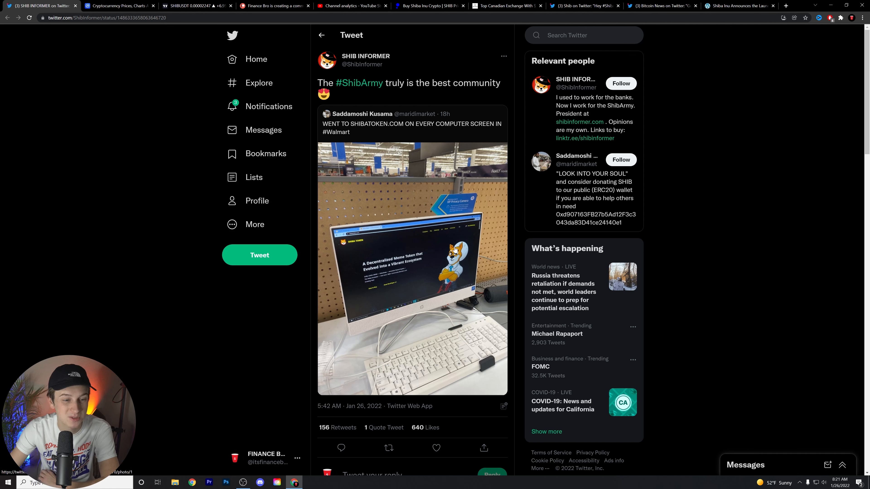
Show YouTube Studio channel analytics with the live count of 37,593 subscribers and 28-day growth chart.
{"action": "scroll", "scroll_direction": "down", "scroll_amount": 3}
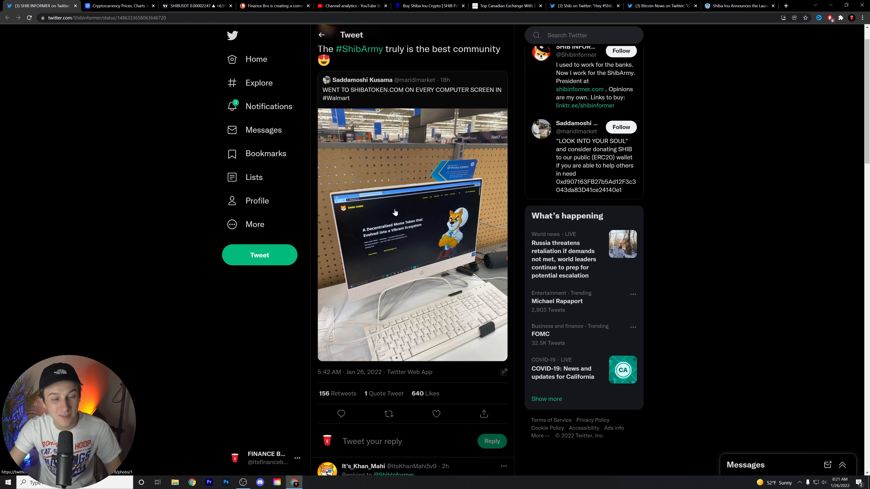
{"action": "mouse_move", "coordinate": [403, 270]}
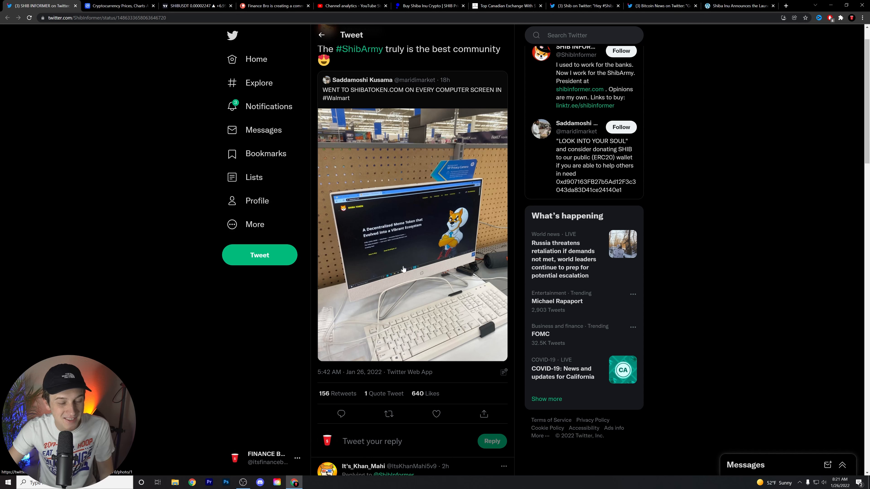
{"action": "mouse_move", "coordinate": [401, 256]}
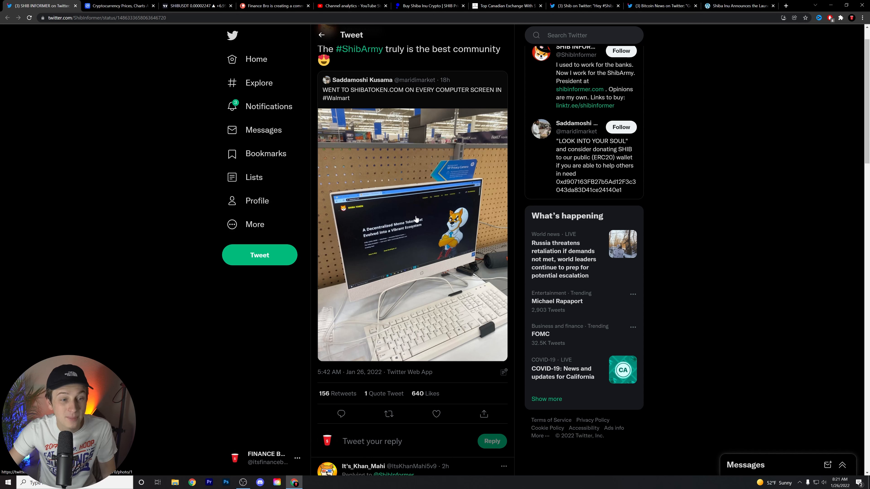
{"action": "mouse_move", "coordinate": [415, 157]}
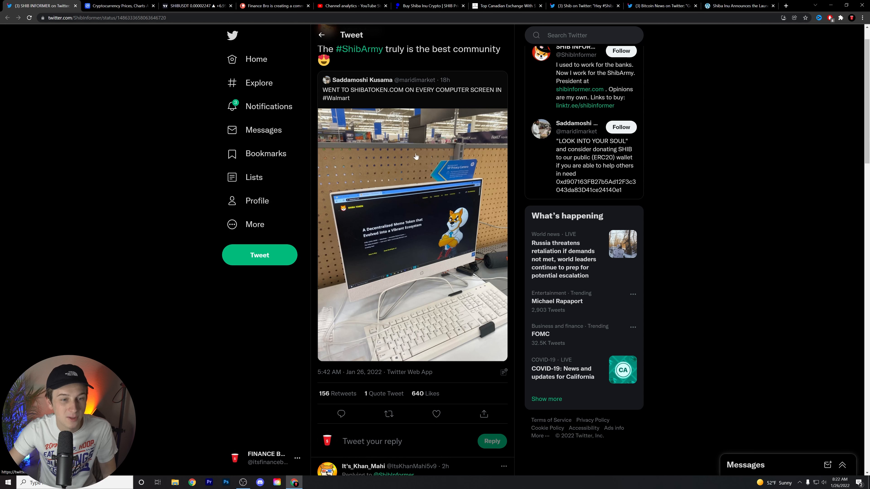
{"action": "mouse_move", "coordinate": [415, 181]}
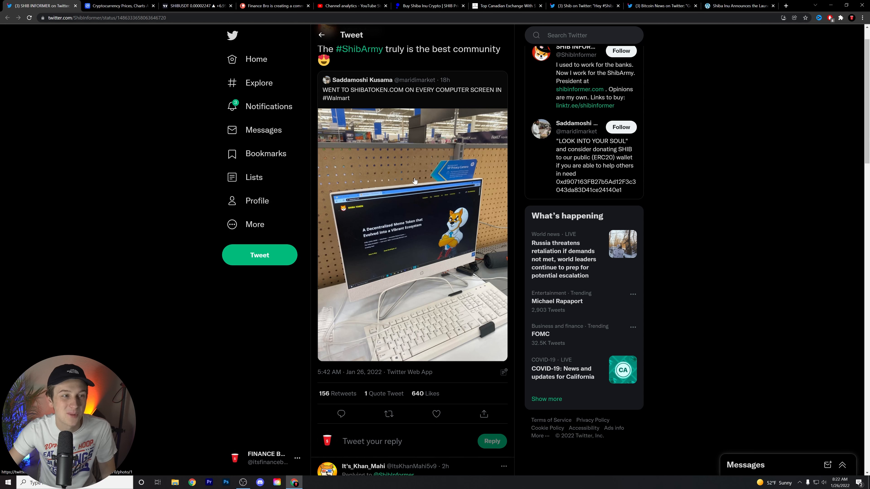
{"action": "scroll", "scroll_direction": "down", "scroll_amount": 3}
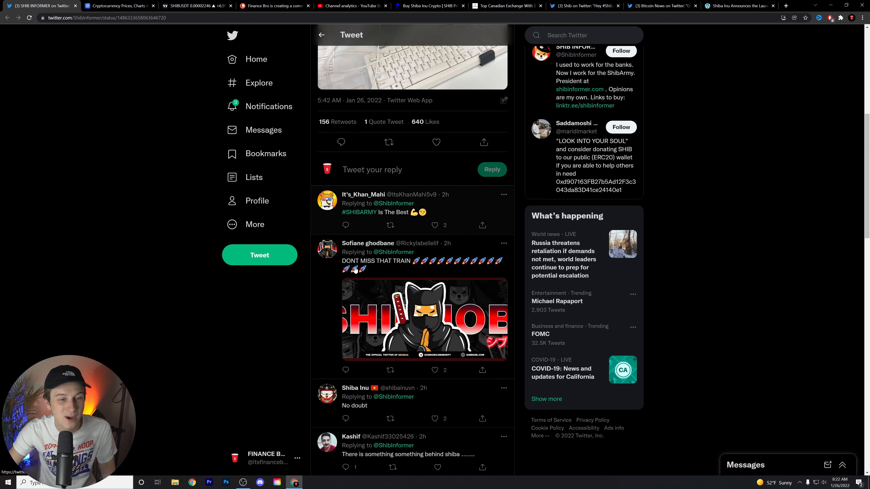
{"action": "scroll", "scroll_direction": "up", "scroll_amount": 3}
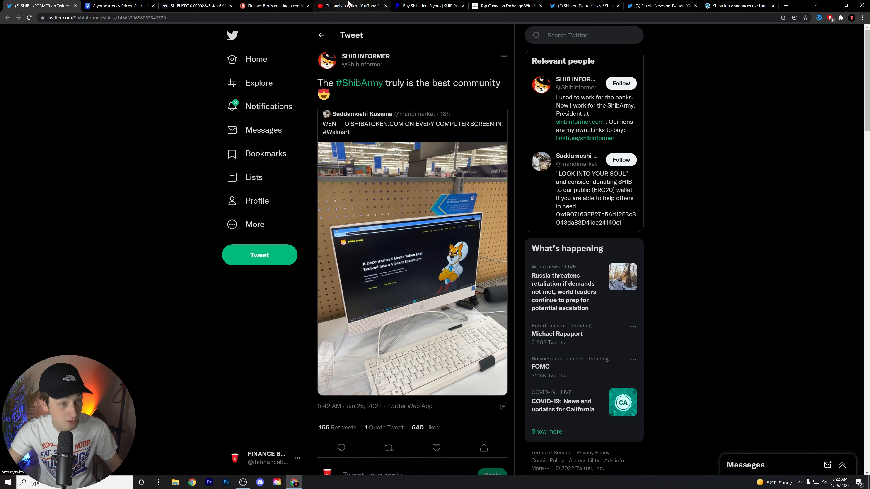
{"action": "left_click", "coordinate": [352, 5]}
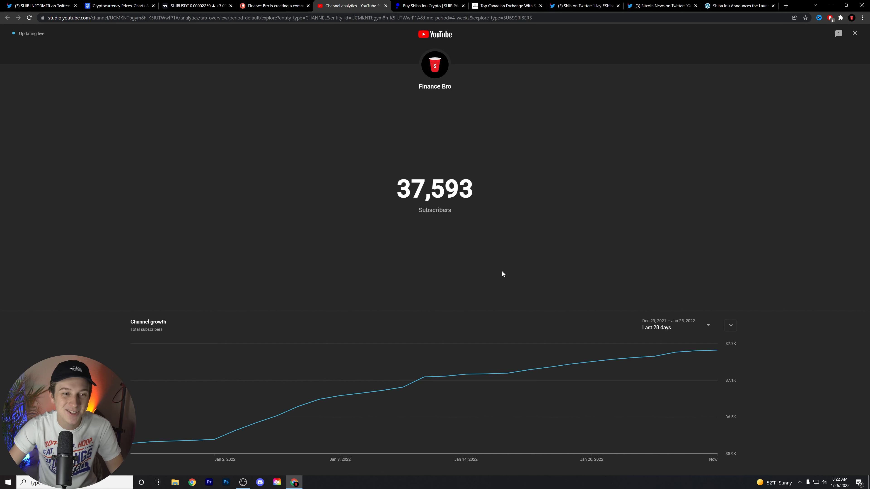
Pass through the Public.com and CoinMarketCap pages to the TradingView 2-hour SHIB/USDT chart.
{"action": "left_click", "coordinate": [428, 6]}
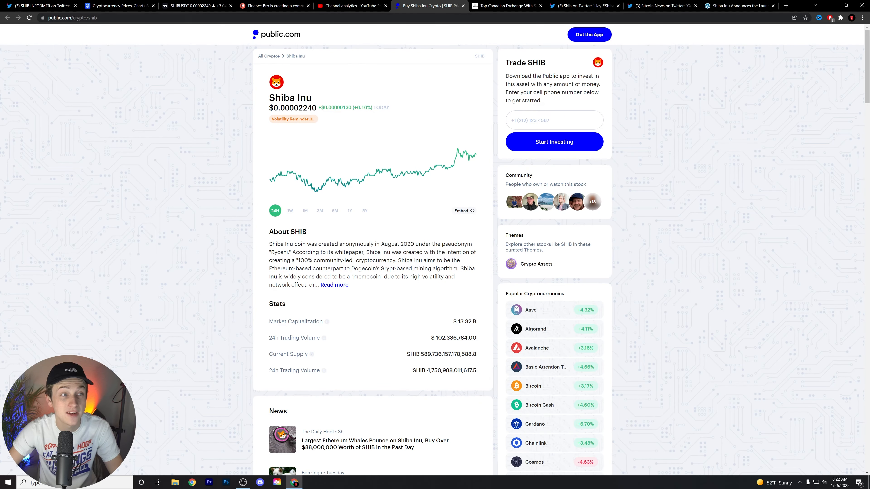
{"action": "left_click", "coordinate": [117, 6]}
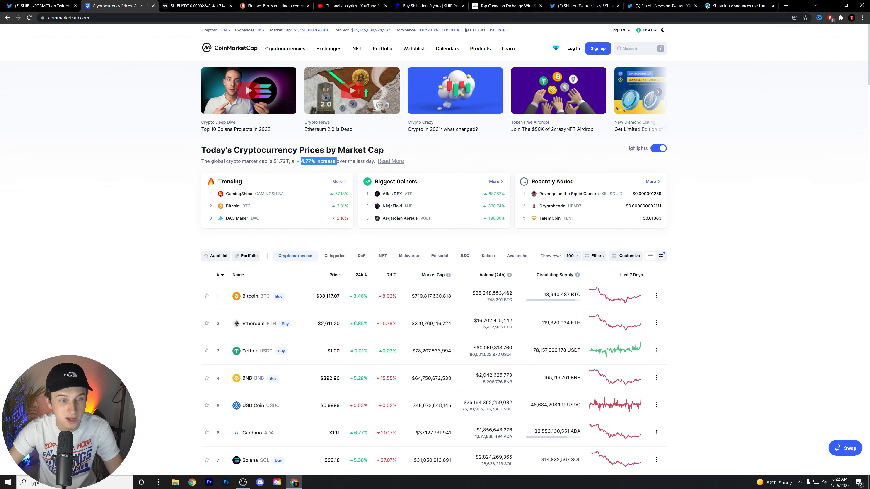
{"action": "scroll", "scroll_direction": "down", "scroll_amount": 3}
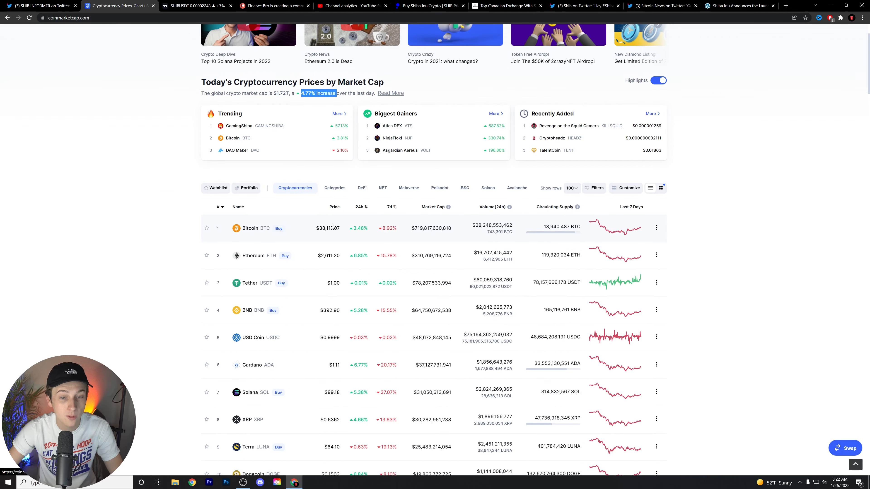
{"action": "left_click", "coordinate": [194, 6]}
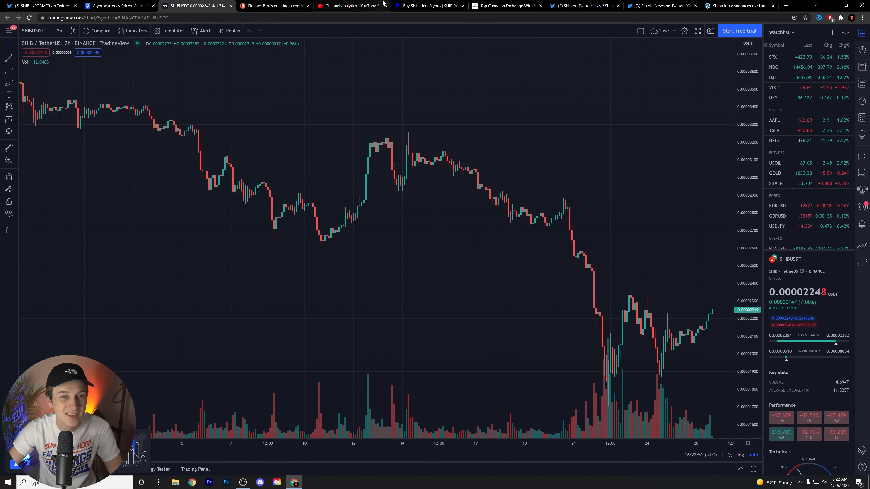
{"action": "mouse_move", "coordinate": [605, 217]}
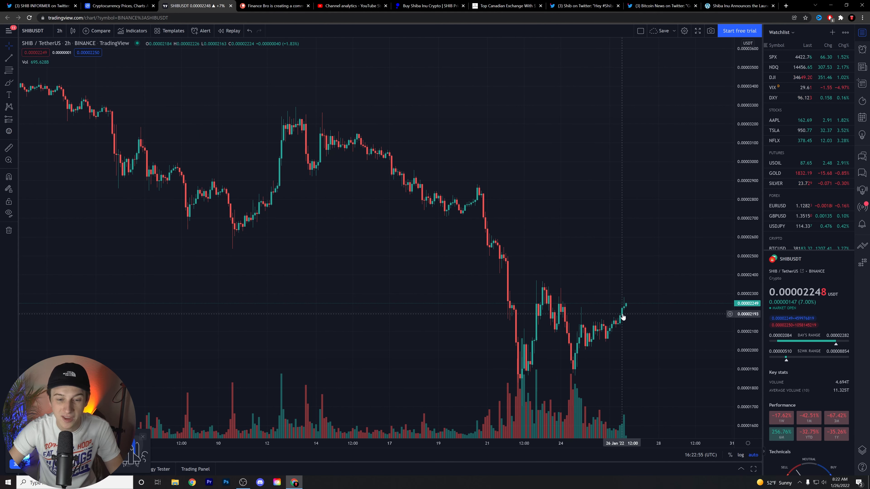
{"action": "mouse_move", "coordinate": [527, 305]}
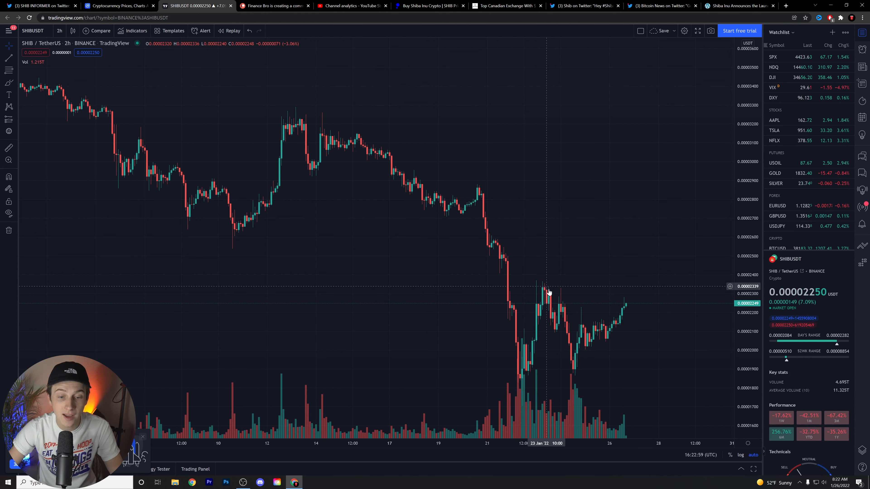
{"action": "mouse_move", "coordinate": [524, 376]}
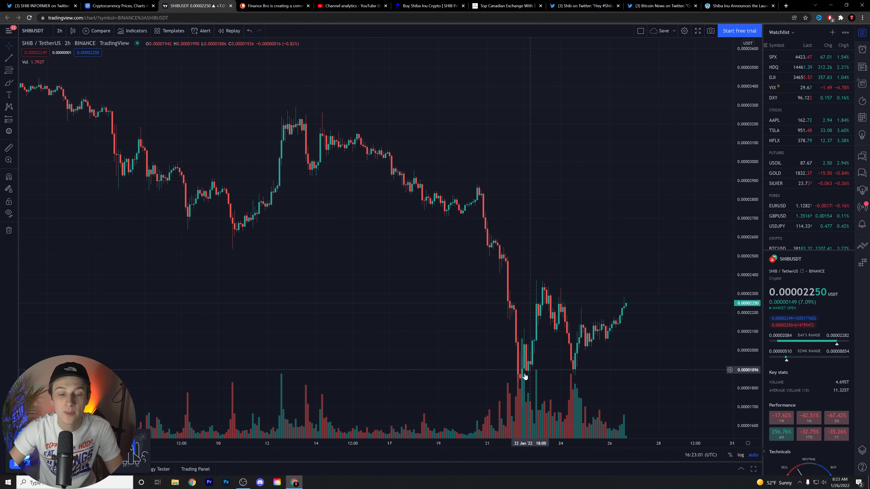
{"action": "mouse_move", "coordinate": [590, 312]}
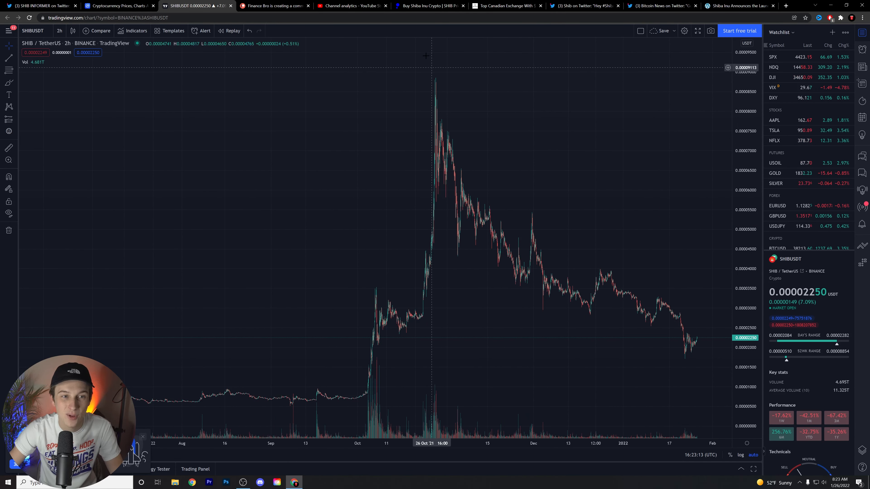
Flip through the SHIB price, Shib tweet and Shiberse tabs, landing on The Crypto Basic Canadian-exchange article.
{"action": "left_click", "coordinate": [430, 6]}
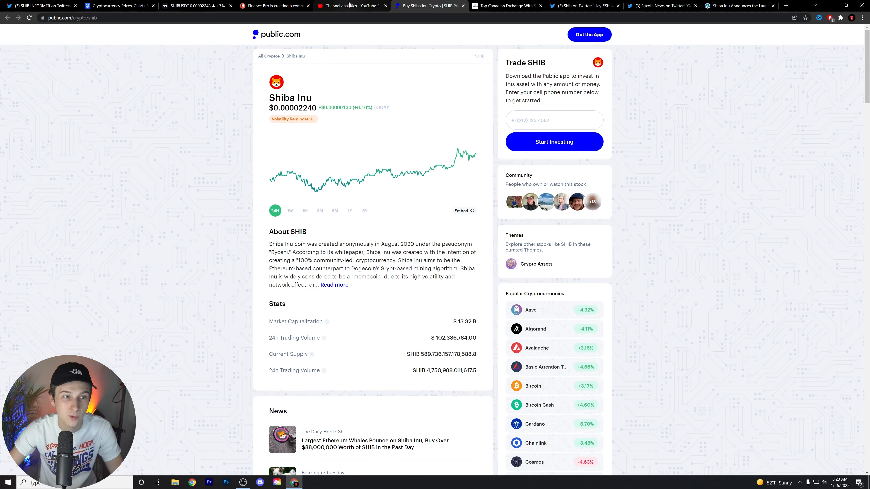
{"action": "left_click", "coordinate": [505, 6]}
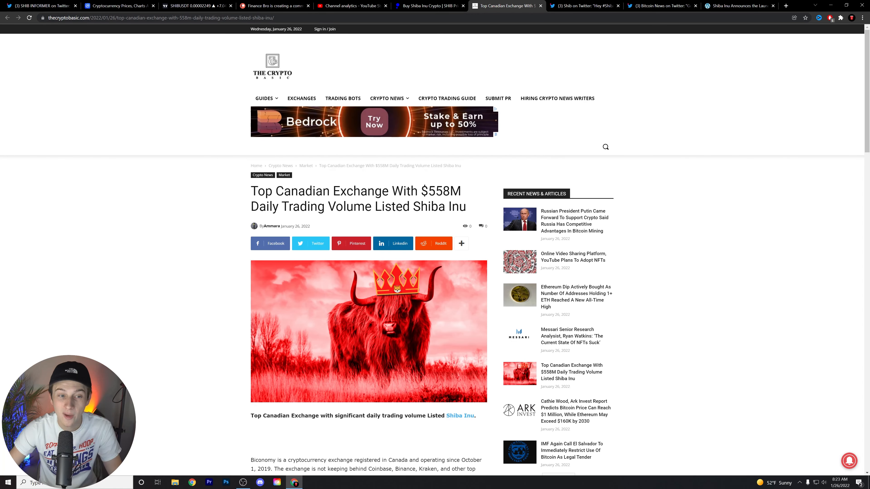
{"action": "left_click", "coordinate": [583, 6]}
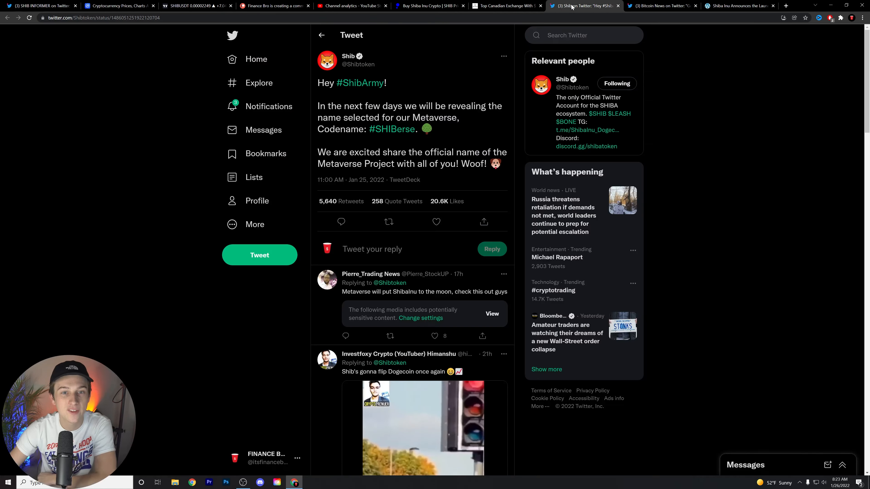
{"action": "left_click", "coordinate": [738, 5]}
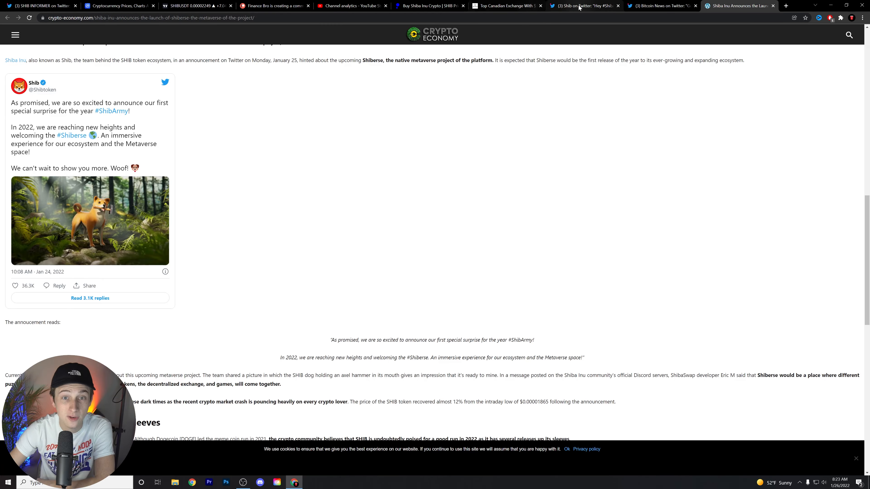
{"action": "left_click", "coordinate": [504, 5]}
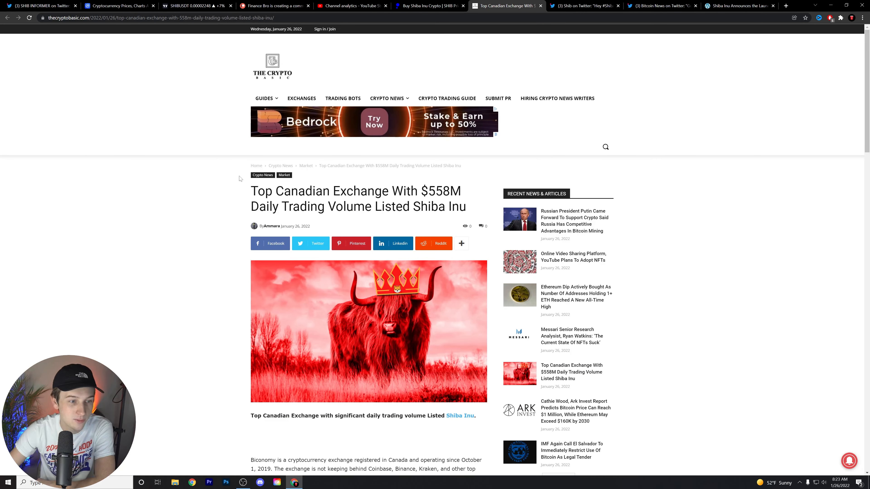
Read down the listing article, visit Biconomy Global's Twitter profile, and return to the article.
{"action": "scroll", "scroll_direction": "down", "scroll_amount": 3}
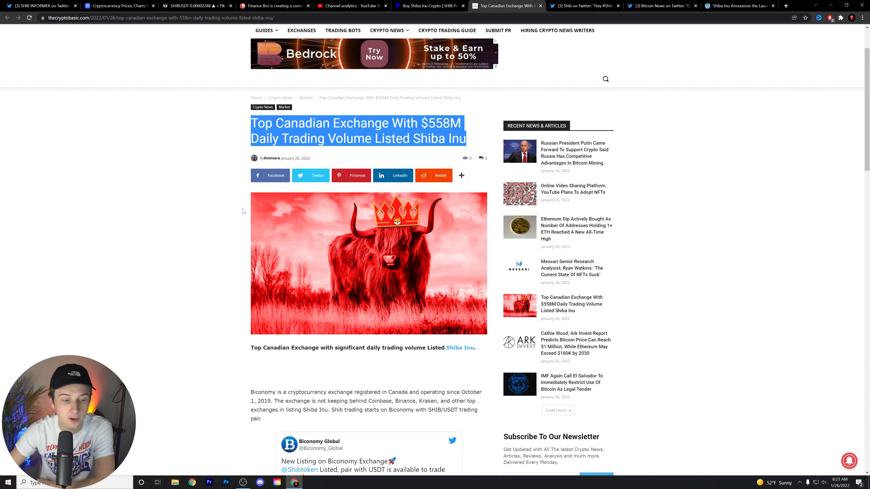
{"action": "scroll", "scroll_direction": "down", "scroll_amount": 3}
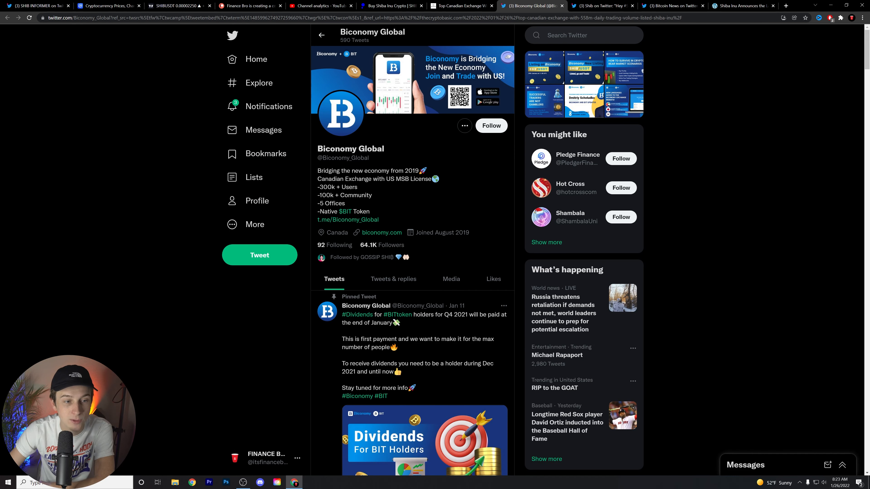
{"action": "left_click", "coordinate": [460, 6]}
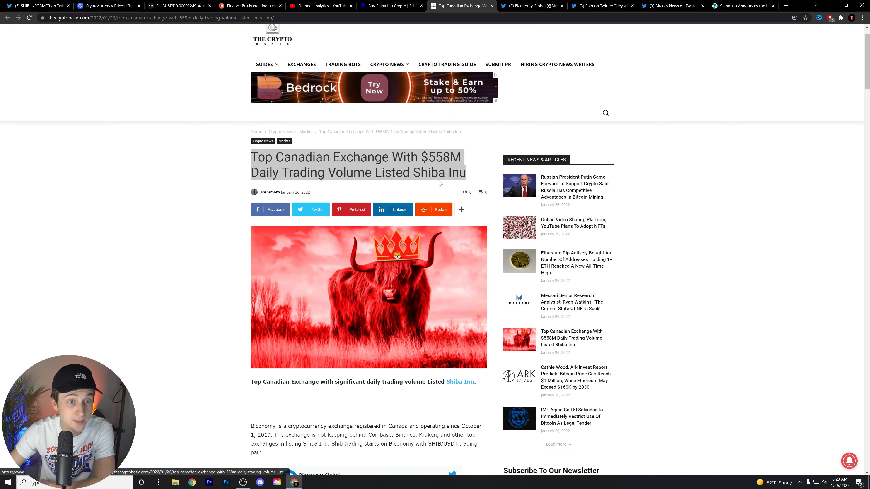
Highlight 'In the next few days' in Shib's Metaverse tweet, then show the Bitcoin News Goldman Sachs tweet.
{"action": "left_click", "coordinate": [601, 5]}
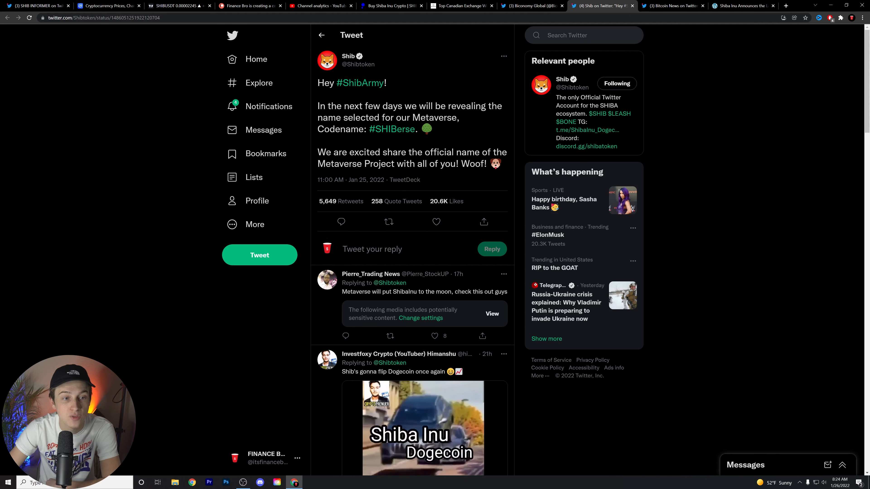
{"action": "left_click_drag", "start_coordinate": [317, 106], "coordinate": [399, 106]}
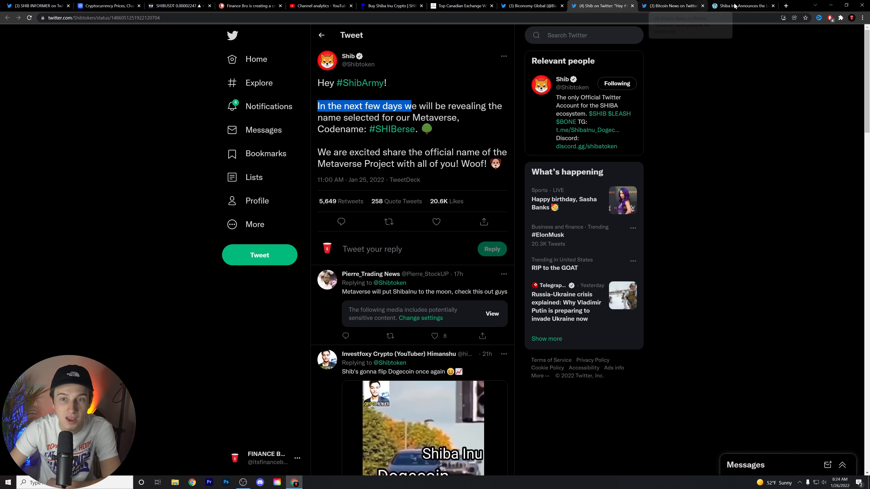
{"action": "left_click", "coordinate": [672, 6]}
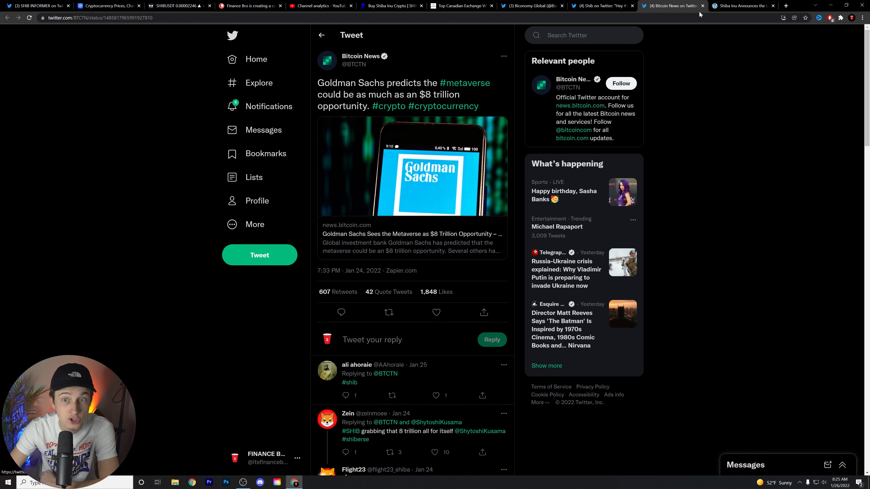
{"action": "left_click", "coordinate": [744, 5]}
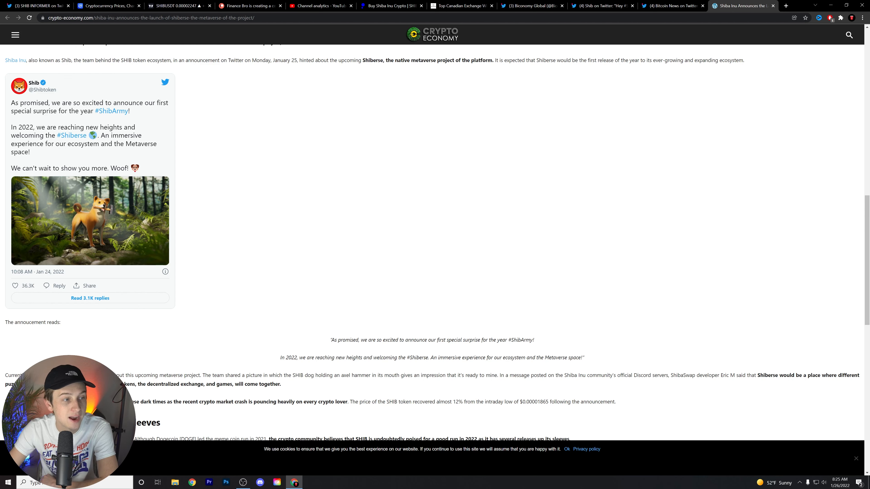
Read down the Shiberse article and highlight the quoted Shib announcement line.
{"action": "scroll", "scroll_direction": "down", "scroll_amount": 3}
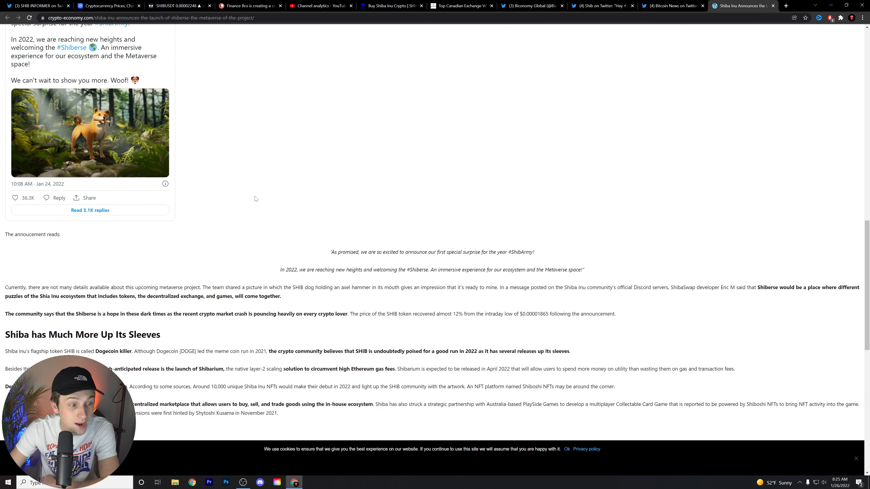
{"action": "scroll", "scroll_direction": "down", "scroll_amount": 3}
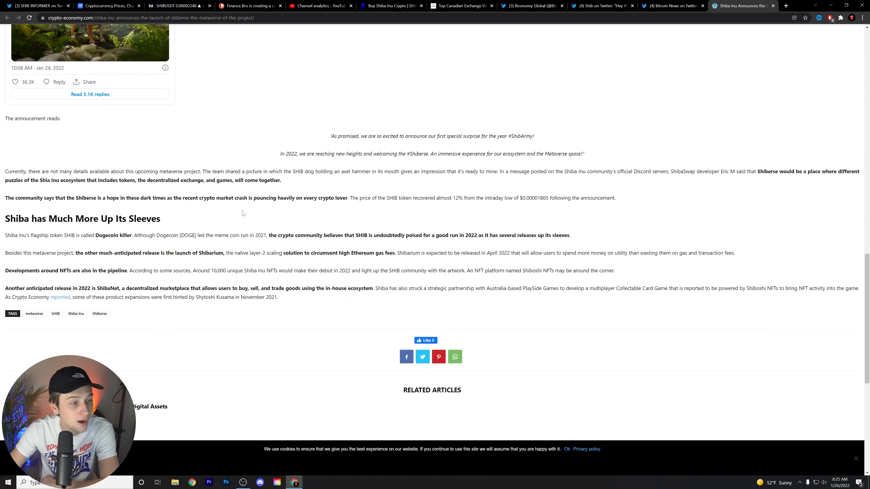
{"action": "scroll", "scroll_direction": "down", "scroll_amount": 3}
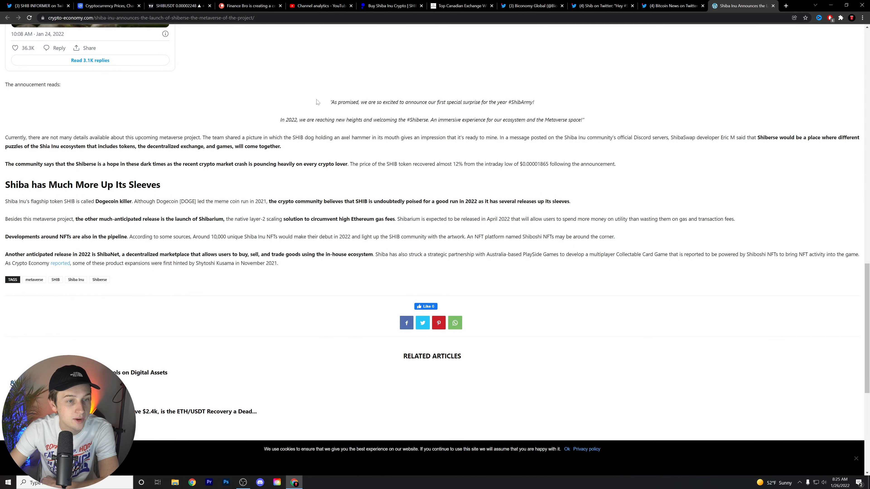
{"action": "left_click_drag", "start_coordinate": [329, 101], "coordinate": [534, 102]}
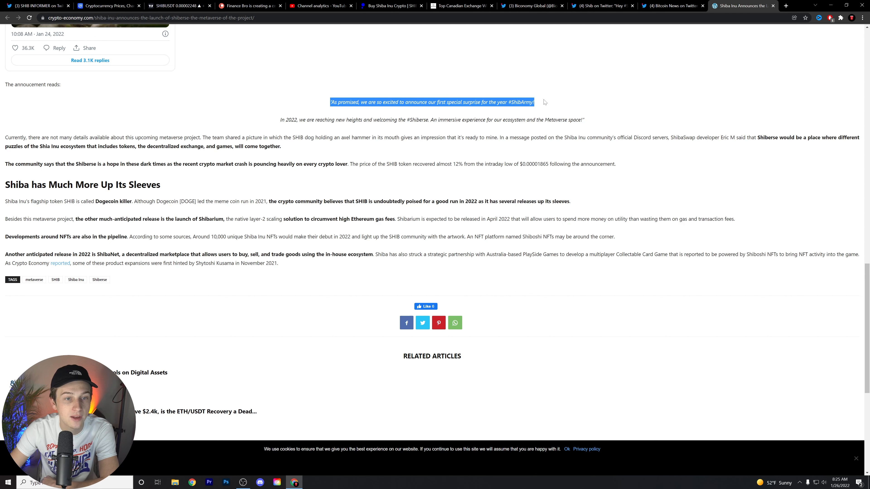
Highlight the sentence on few project details and the developer's statement about what Shiberse offers.
{"action": "scroll", "scroll_direction": "down", "scroll_amount": 3}
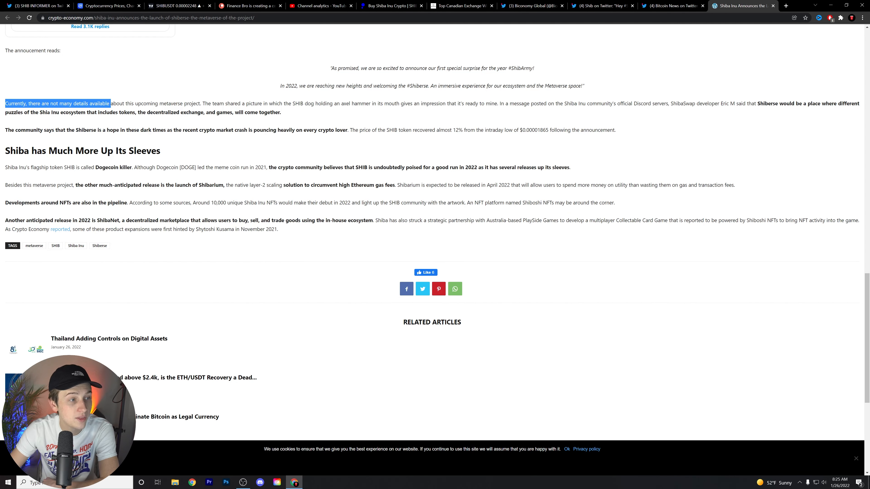
{"action": "left_click_drag", "start_coordinate": [111, 103], "coordinate": [208, 103]}
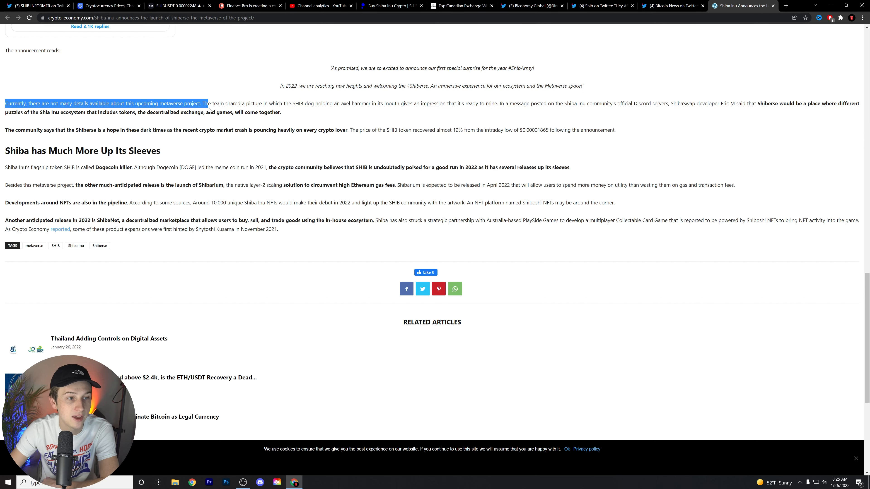
{"action": "left_click_drag", "start_coordinate": [204, 103], "coordinate": [280, 112]}
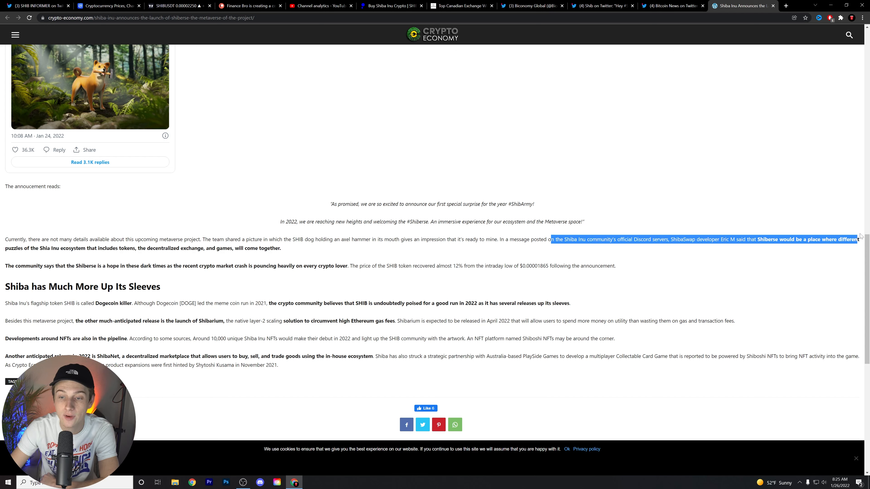
{"action": "left_click_drag", "start_coordinate": [555, 240], "coordinate": [281, 248]}
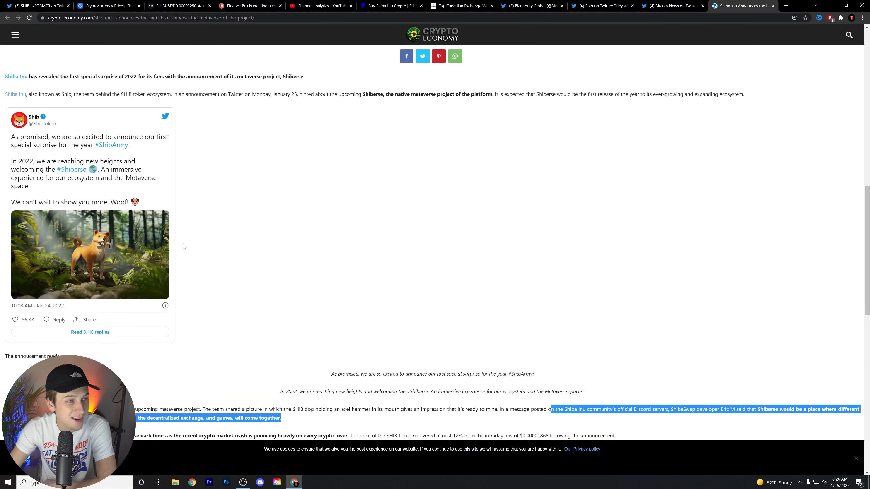
Finish the article to its end and return to Shib's Metaverse-naming tweet.
{"action": "scroll", "scroll_direction": "down", "scroll_amount": 3}
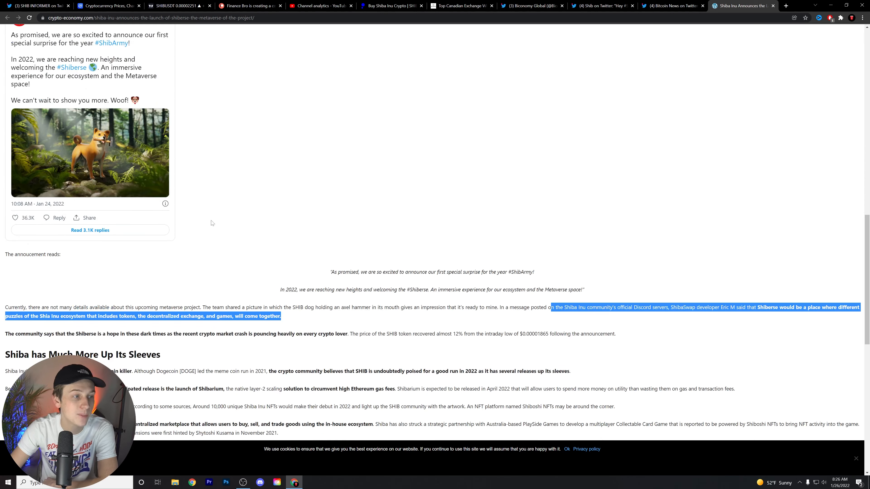
{"action": "scroll", "scroll_direction": "down", "scroll_amount": 3}
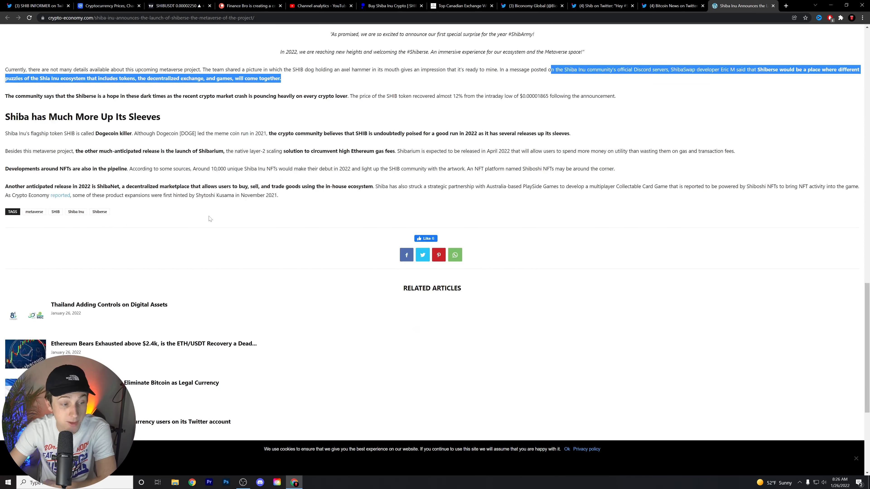
{"action": "left_click", "coordinate": [672, 6]}
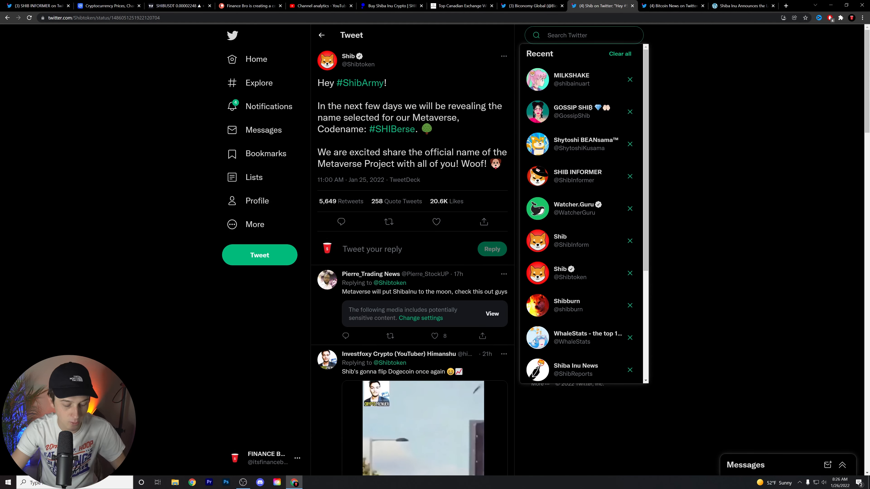
{"action": "type", "text": "el"}
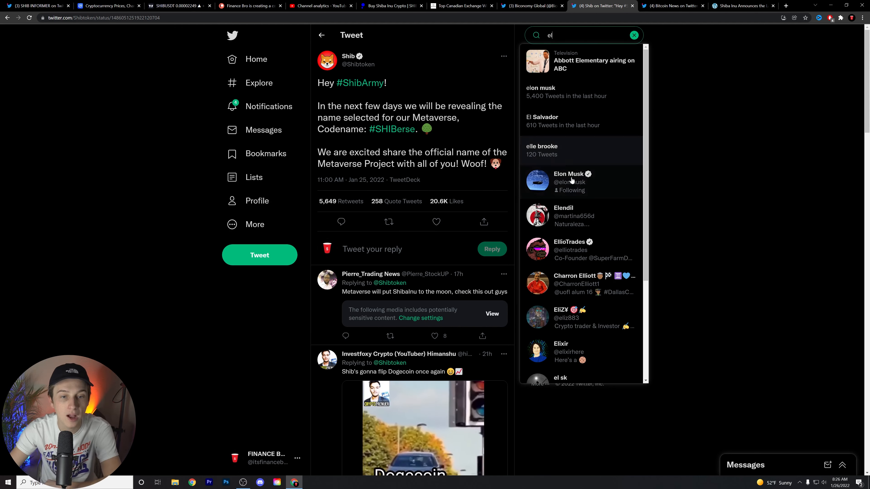
{"action": "left_click", "coordinate": [569, 182]}
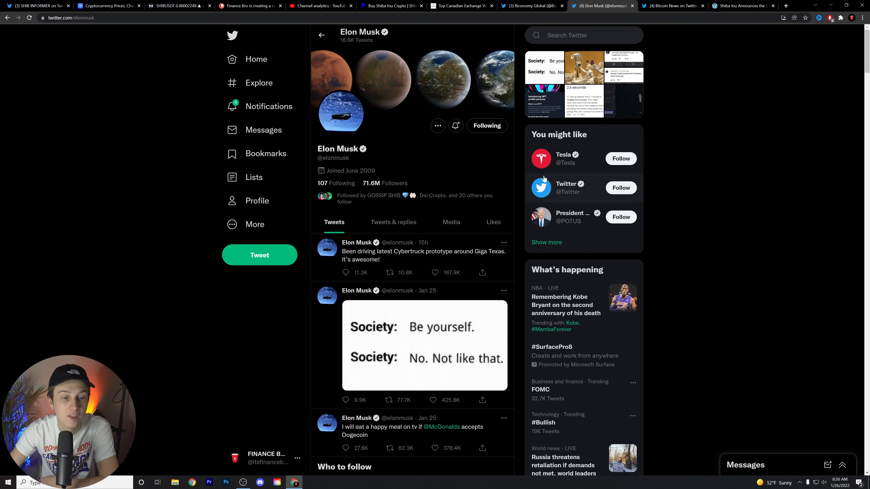
{"action": "scroll", "scroll_direction": "down", "scroll_amount": 3}
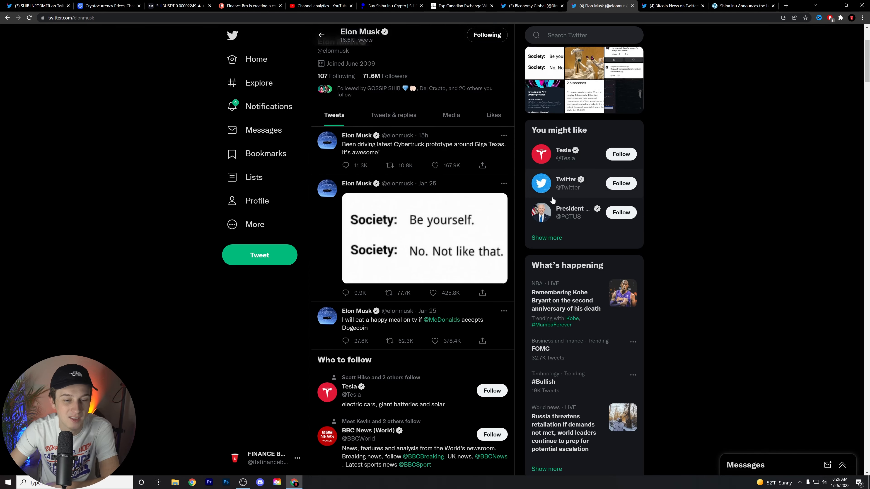
{"action": "left_click", "coordinate": [388, 319]}
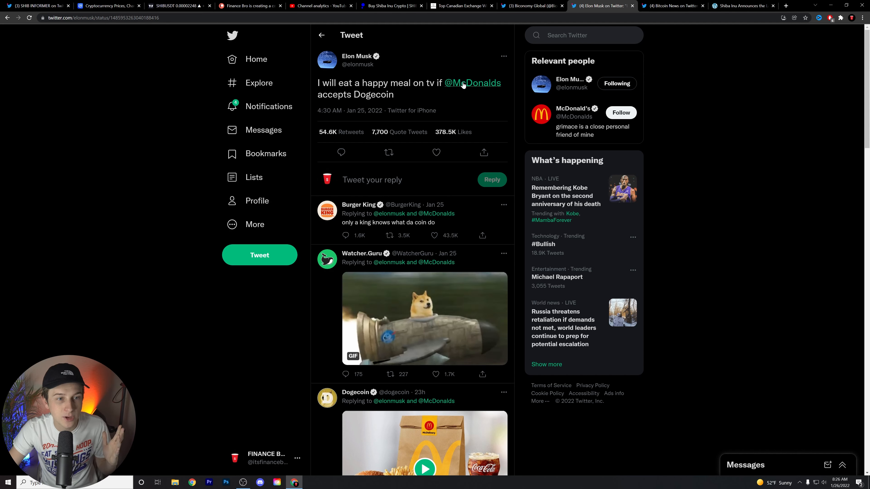
{"action": "left_click", "coordinate": [471, 82]}
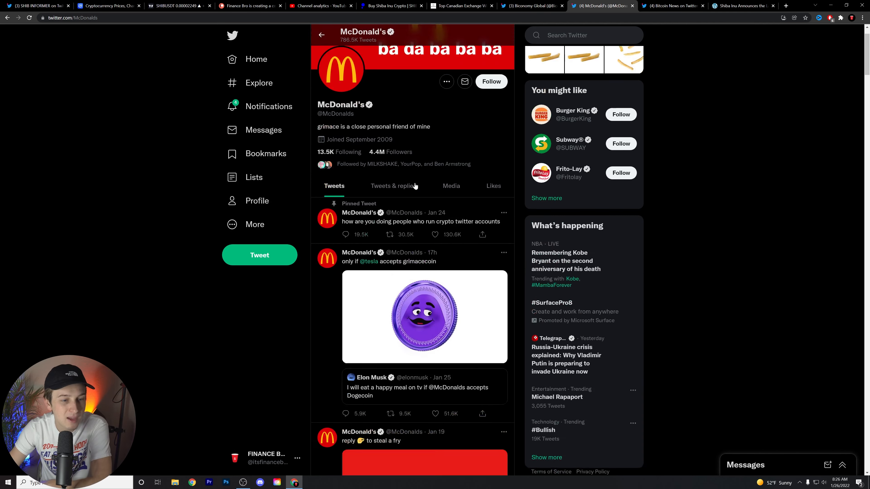
{"action": "scroll", "scroll_direction": "down", "scroll_amount": 3}
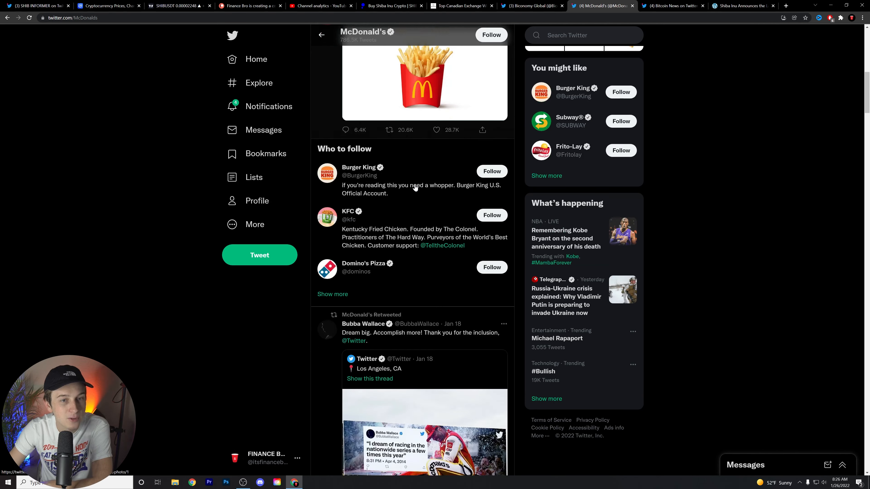
{"action": "scroll", "scroll_direction": "down", "scroll_amount": 3}
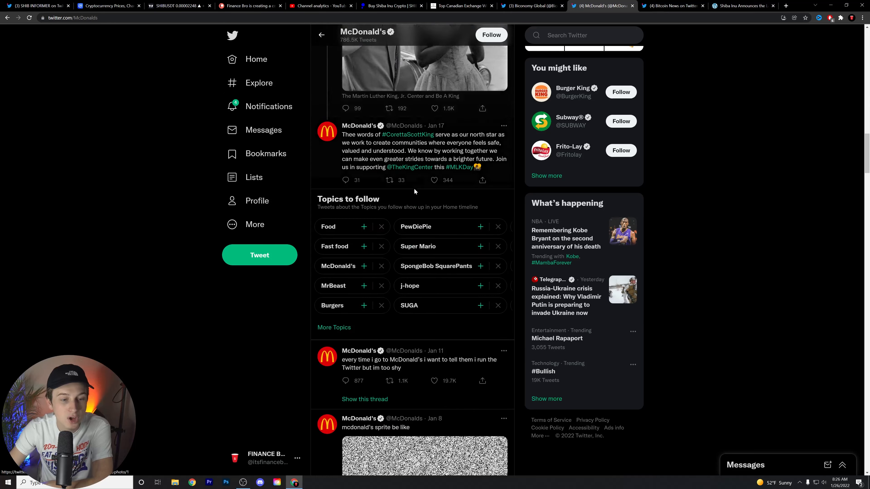
{"action": "scroll", "scroll_direction": "down", "scroll_amount": 3}
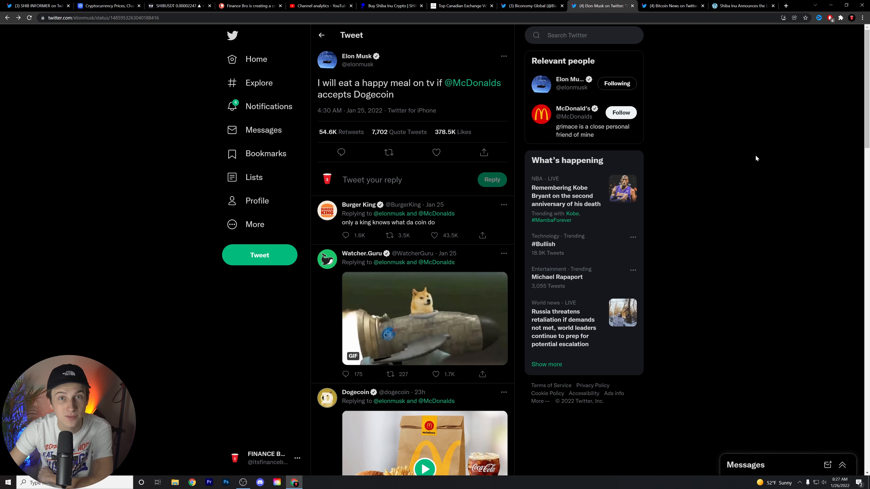
Scroll CoinMarketCap's ranking to Shiba Inu at rank 15 ($0.00002232), then return to the SHIB/USDT chart.
{"action": "left_click", "coordinate": [108, 6]}
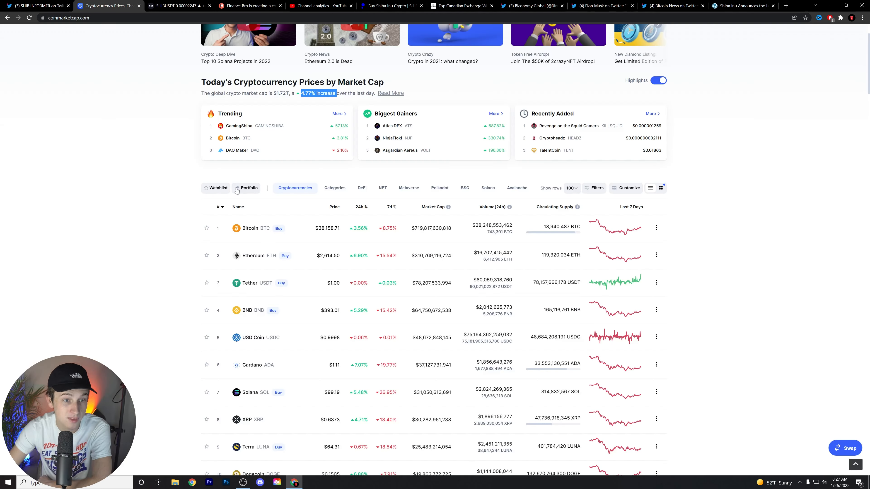
{"action": "scroll", "scroll_direction": "down", "scroll_amount": 3}
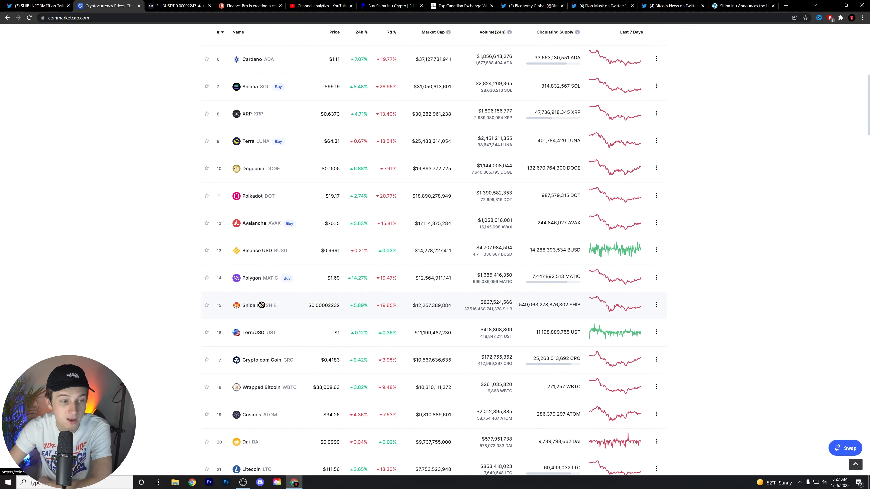
{"action": "left_click", "coordinate": [599, 6]}
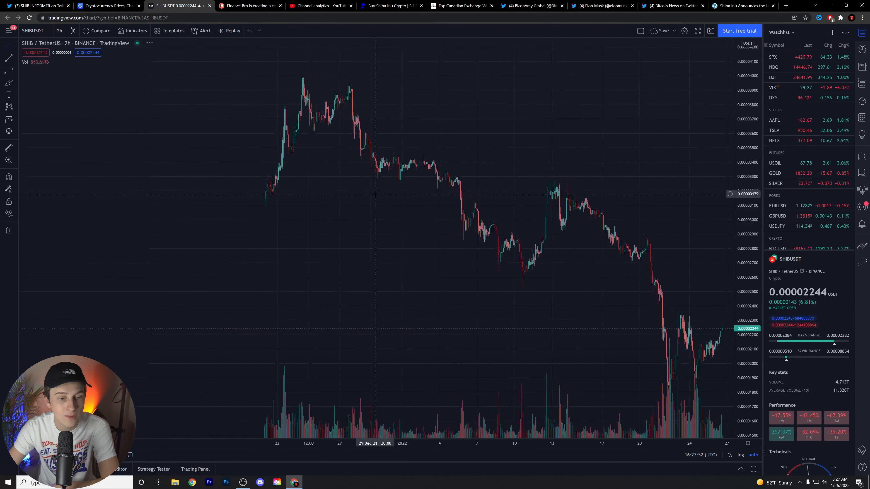
{"action": "scroll", "scroll_direction": "down", "scroll_amount": 3}
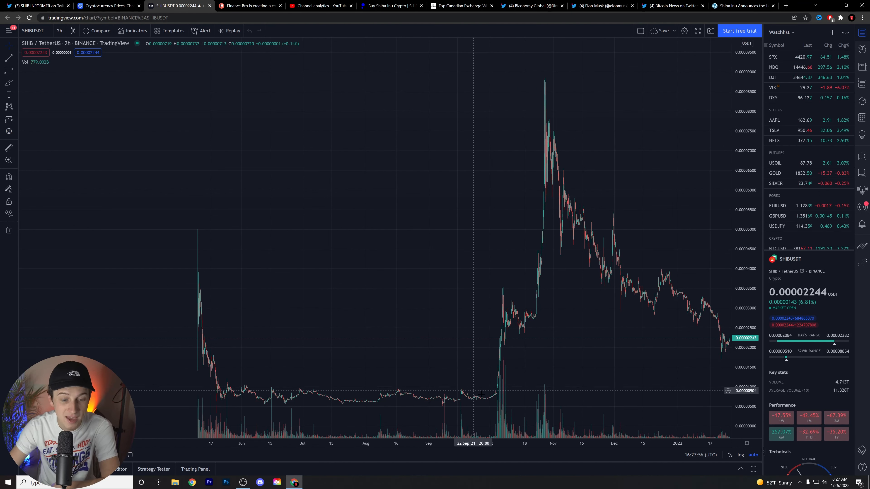
{"action": "mouse_move", "coordinate": [494, 399]}
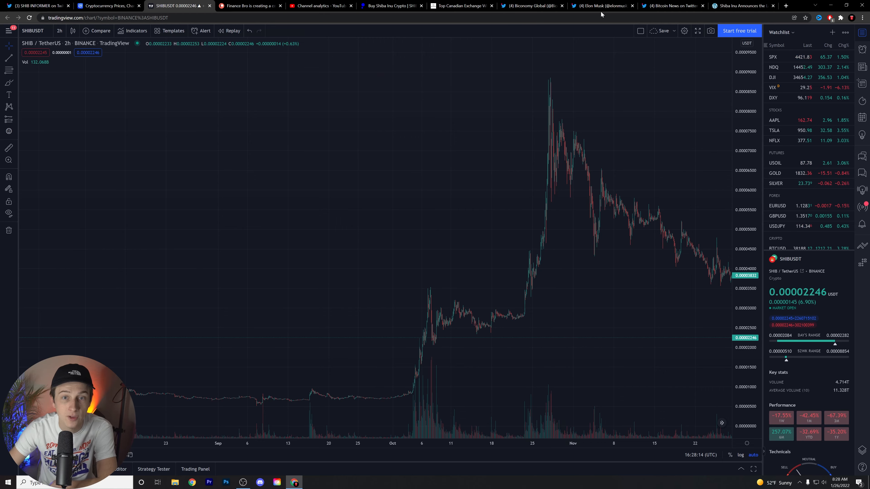
Scroll through Elon Musk's recent Cybertruck and Dogecoin tweets, then bring up Finance Bro's Patreon page.
{"action": "left_click", "coordinate": [599, 6]}
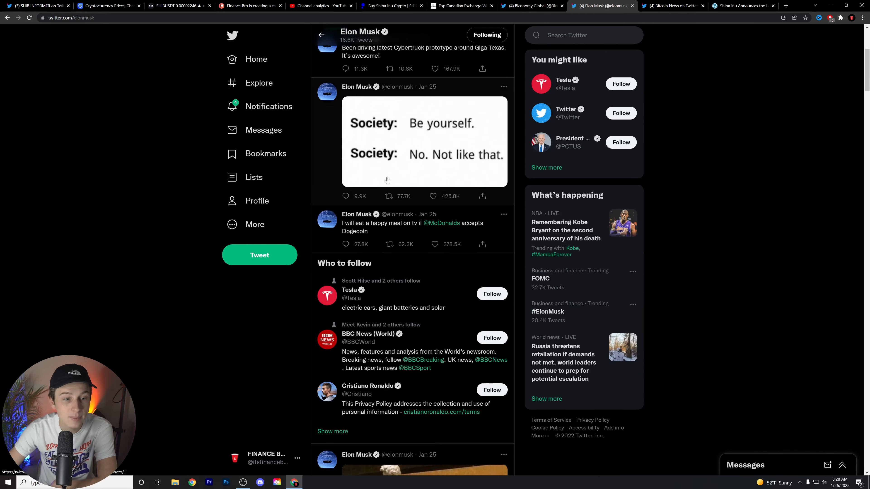
{"action": "scroll", "scroll_direction": "down", "scroll_amount": 3}
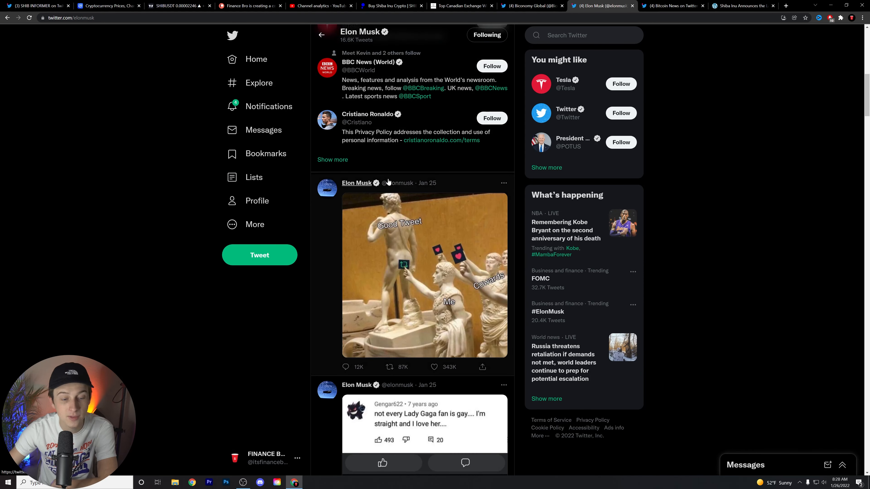
{"action": "scroll", "scroll_direction": "down", "scroll_amount": 3}
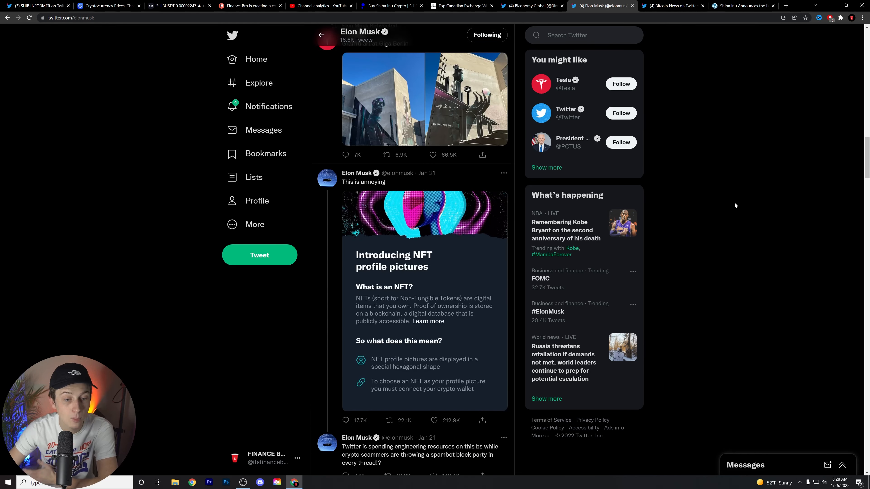
{"action": "scroll", "scroll_direction": "down", "scroll_amount": 3}
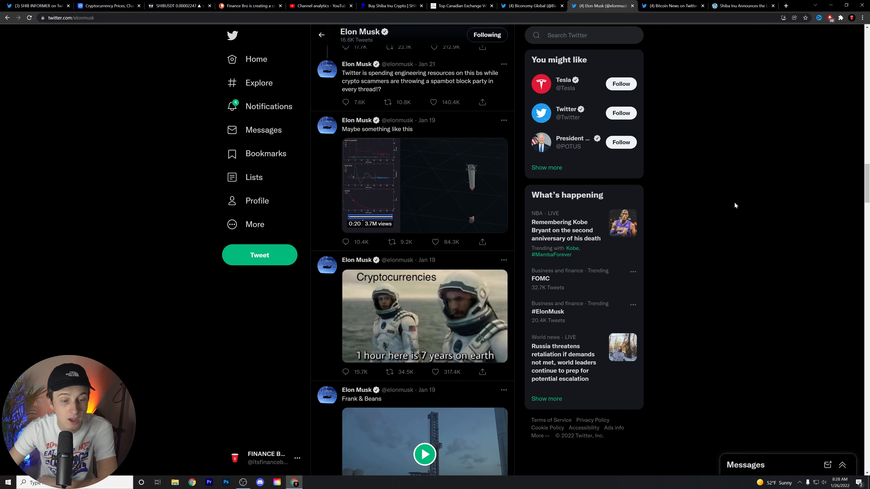
{"action": "scroll", "scroll_direction": "down", "scroll_amount": 3}
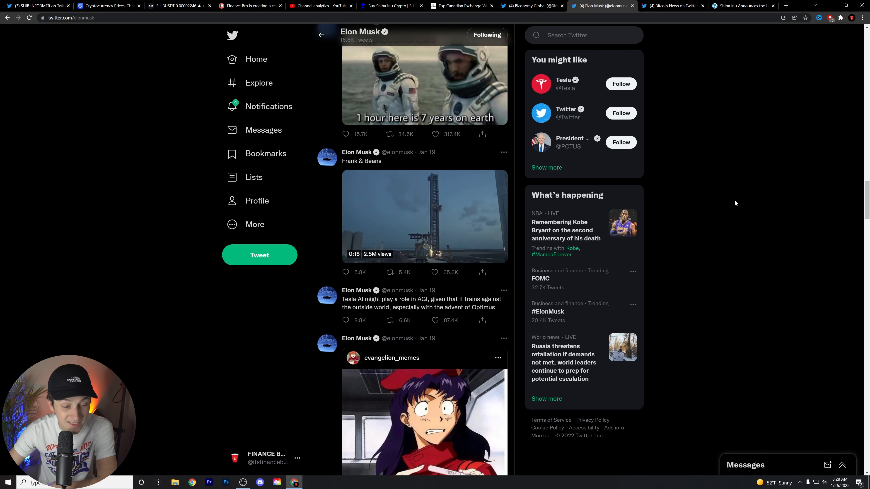
{"action": "scroll", "scroll_direction": "down", "scroll_amount": 3}
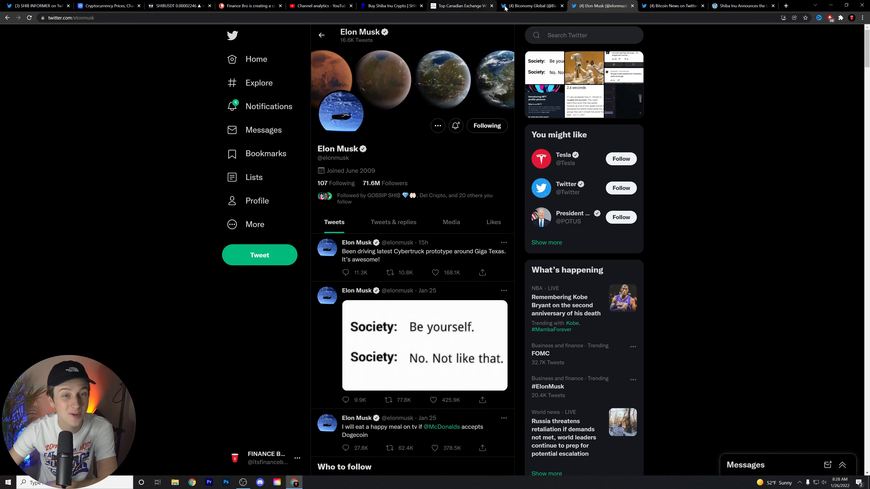
{"action": "left_click", "coordinate": [530, 5]}
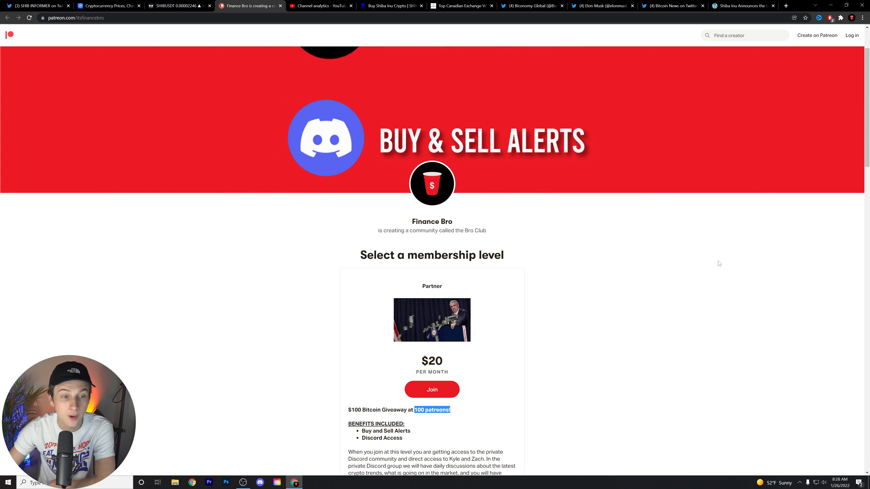
{"action": "scroll", "scroll_direction": "down", "scroll_amount": 3}
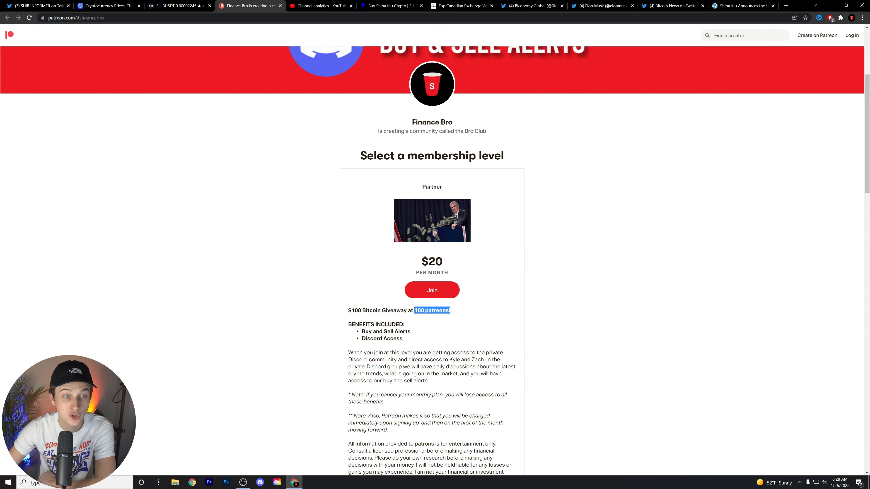
{"action": "scroll", "scroll_direction": "down", "scroll_amount": 3}
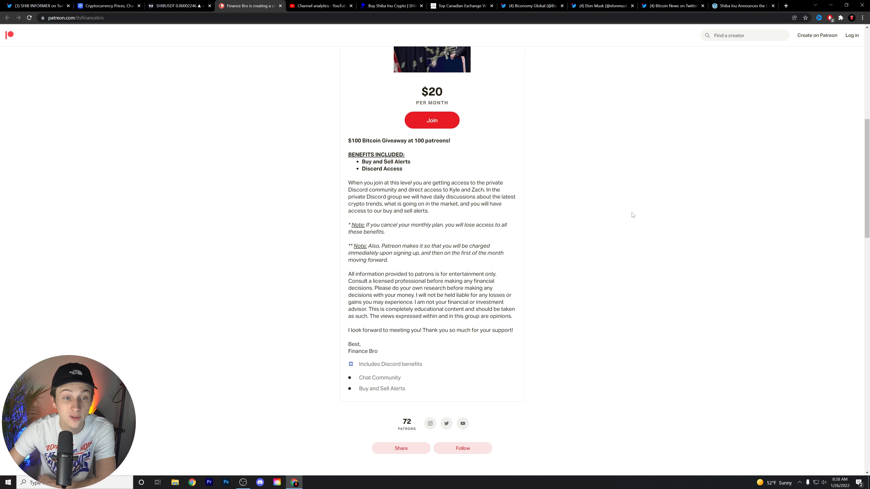
{"action": "scroll", "scroll_direction": "up", "scroll_amount": 3}
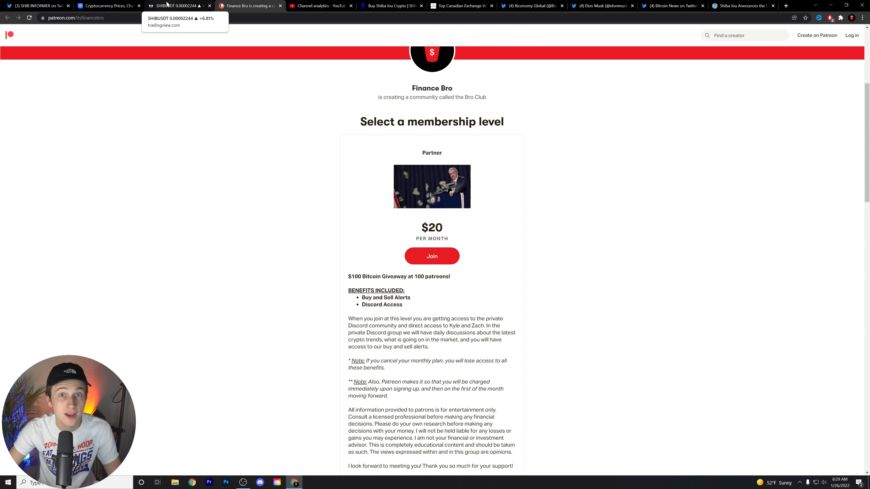
Stop at the SHIB/USDT chart and Public.com SHIB page before showing SHIB INFORMER's ShibArmy tweet.
{"action": "left_click", "coordinate": [178, 6]}
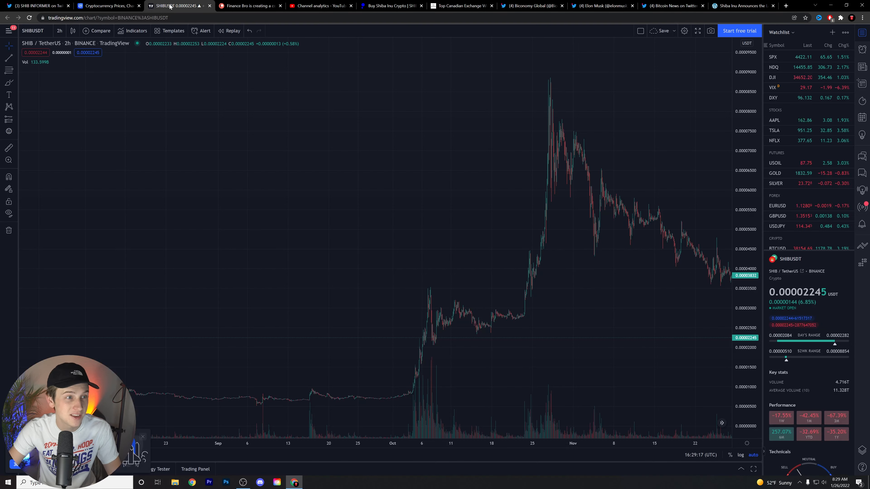
{"action": "left_click", "coordinate": [249, 5]}
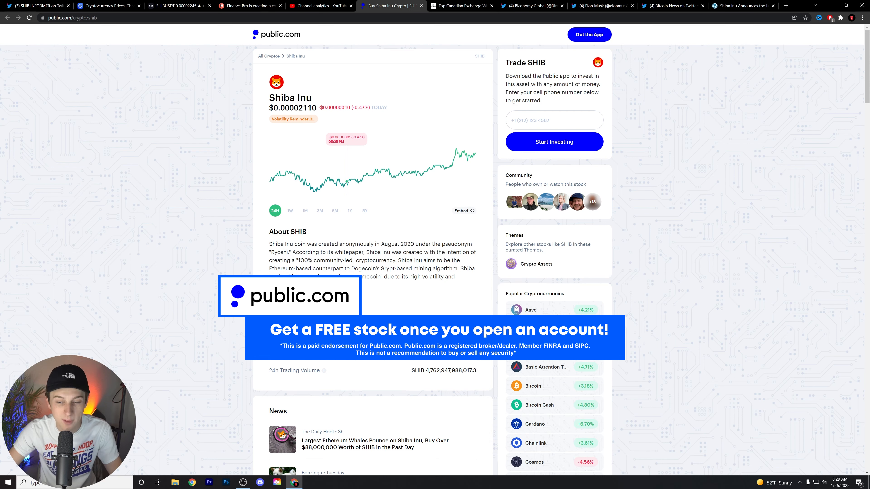
{"action": "left_click", "coordinate": [37, 6]}
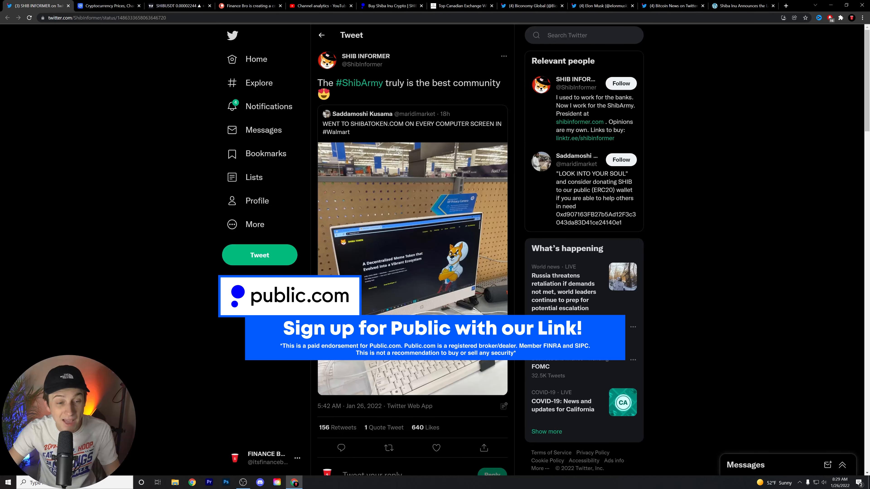